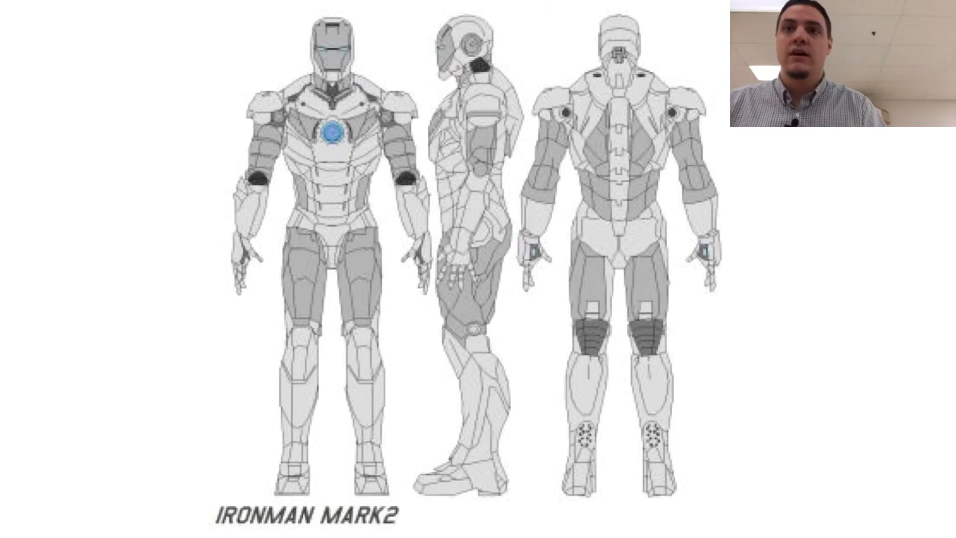
Draw a black vertical pen line beside the front-view Iron Man figure to mark height.
left_click_drag(188, 60, 188, 138)
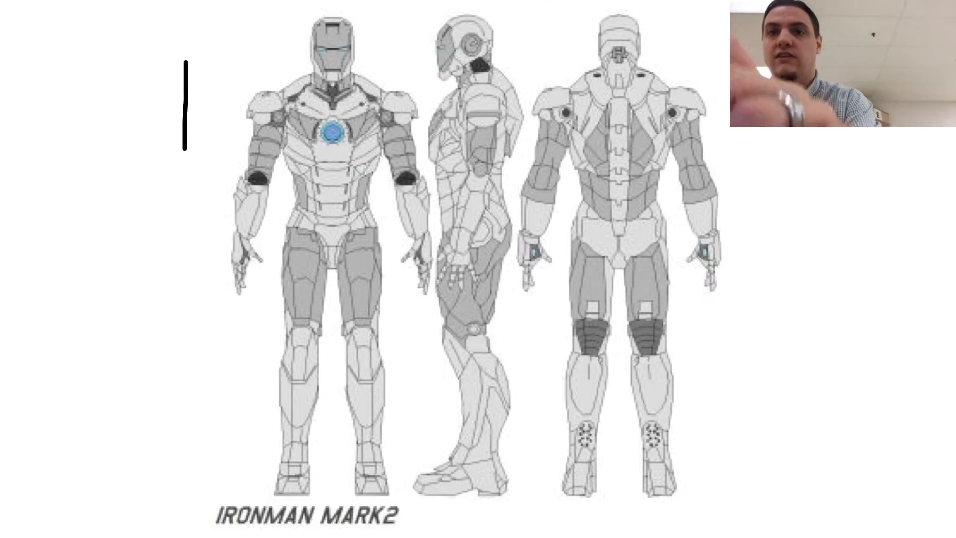